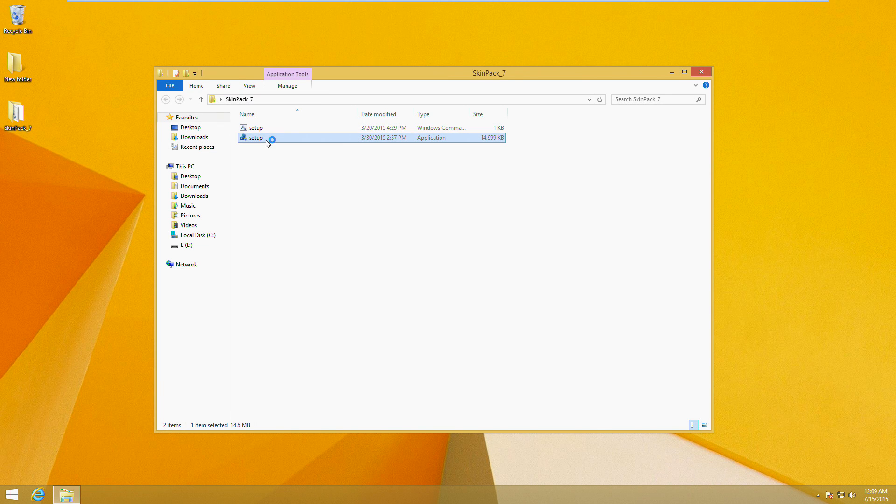
Step: Run setup.exe and grant the User Account Control prompt to reach the welcome page
{"action": "double_click", "coordinate": [255, 137]}
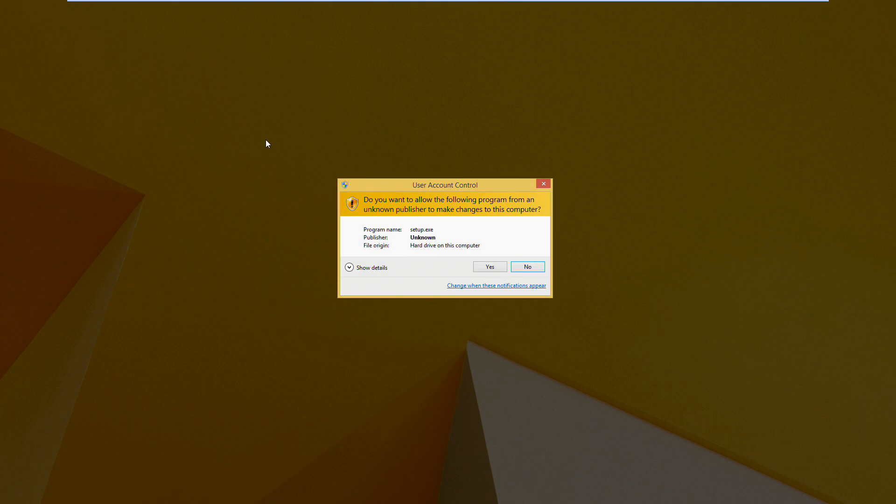
{"action": "left_click", "coordinate": [489, 266]}
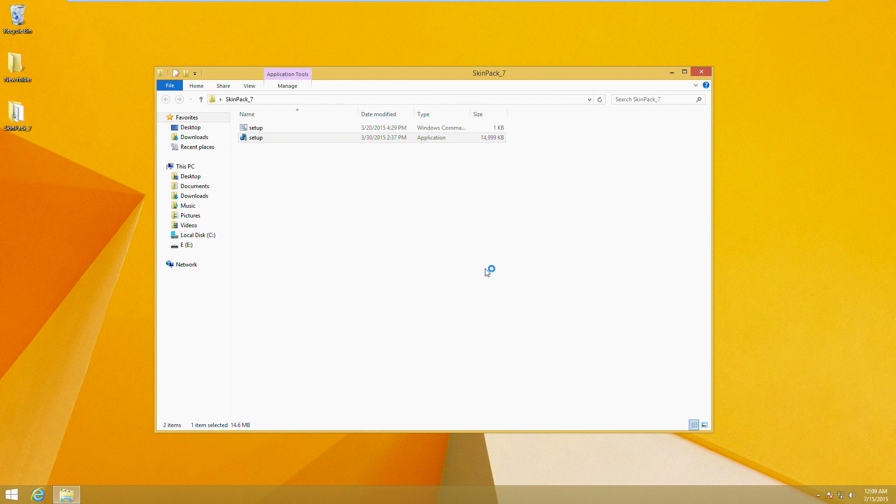
{"action": "double_click", "coordinate": [256, 137]}
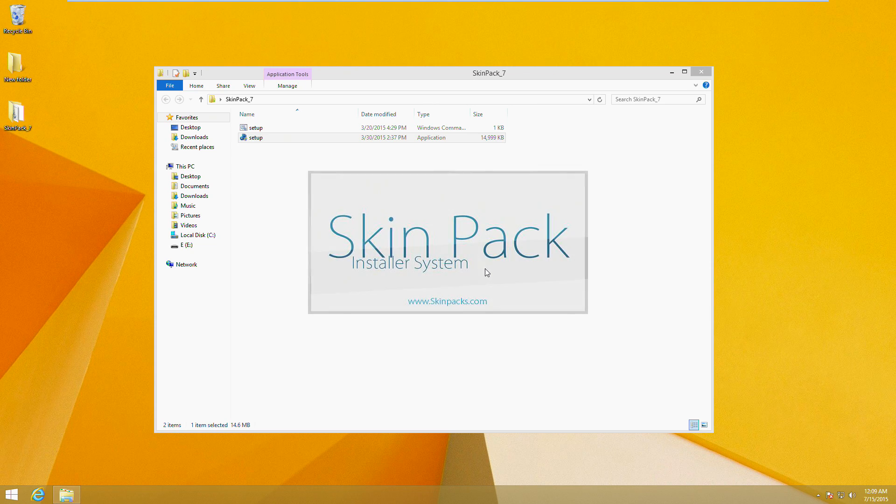
{"action": "double_click", "coordinate": [256, 137]}
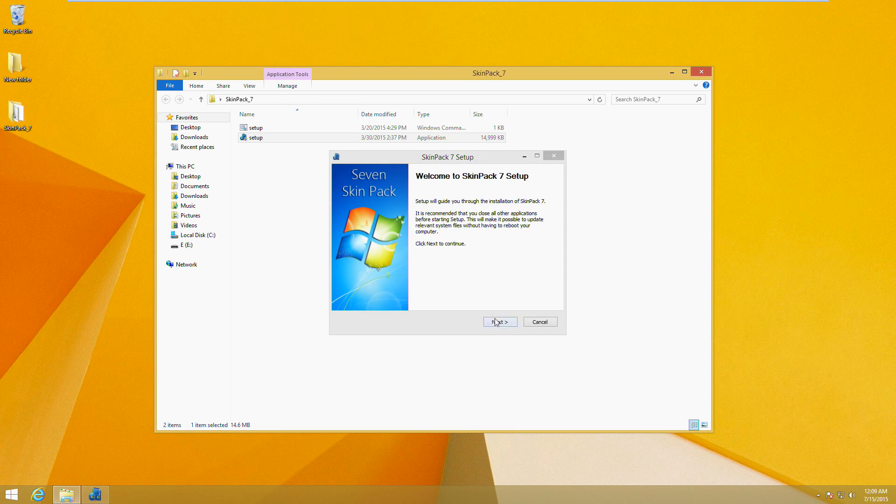
Step: Accept the License Agreement and continue the wizard until SkinPack 7 finishes installing
{"action": "left_click", "coordinate": [499, 322]}
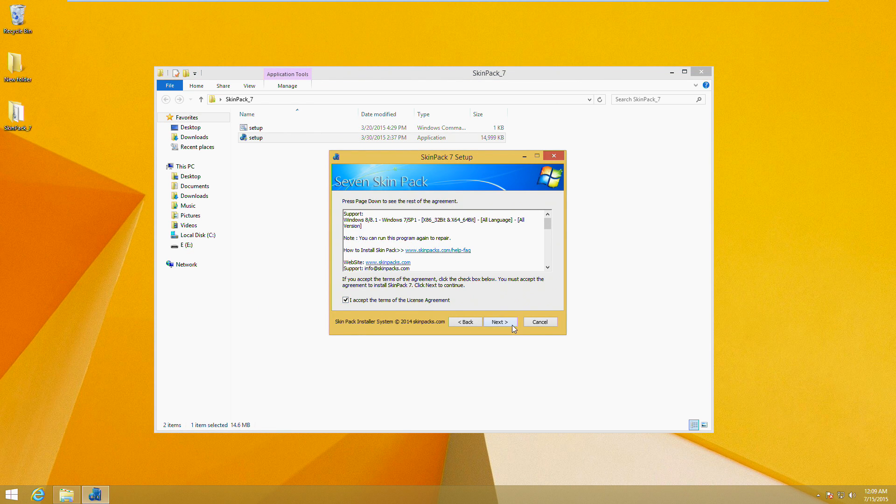
{"action": "left_click", "coordinate": [499, 321]}
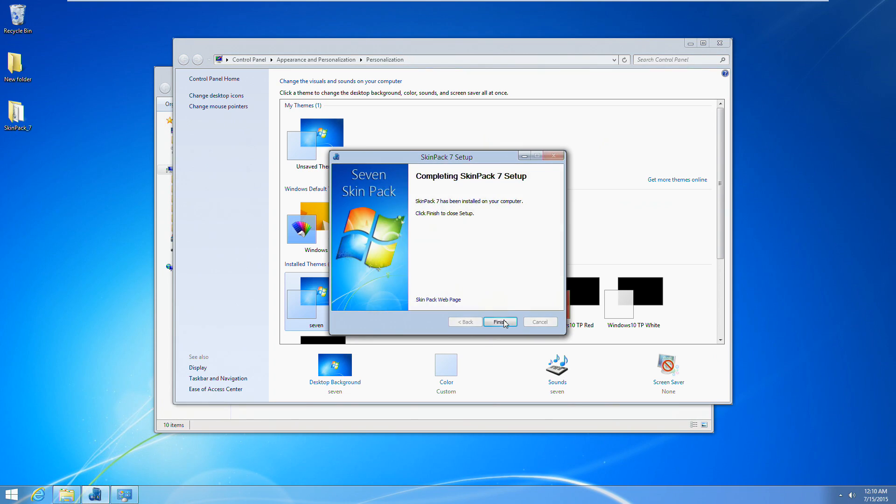
Step: Finish the setup wizard, move the Personalization window aside and close it
{"action": "left_click", "coordinate": [499, 321]}
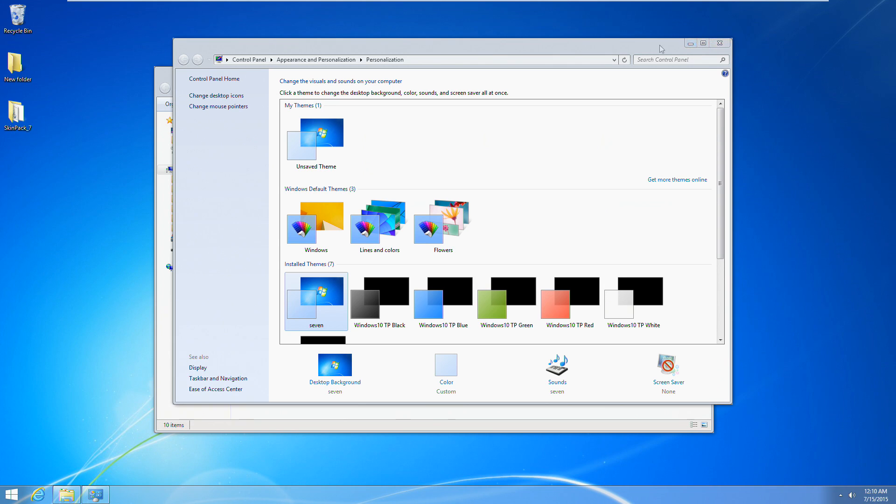
{"action": "left_click_drag", "start_coordinate": [661, 43], "coordinate": [627, 57]}
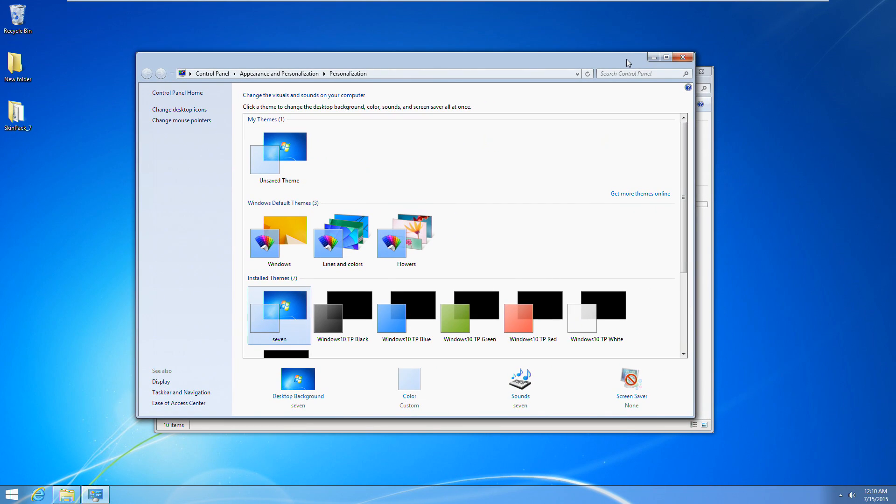
{"action": "mouse_move", "coordinate": [653, 57]}
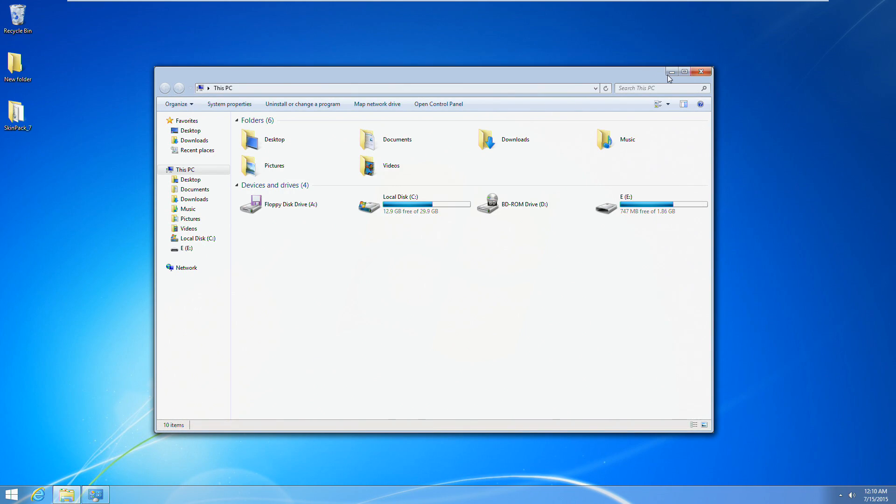
{"action": "left_click", "coordinate": [699, 72]}
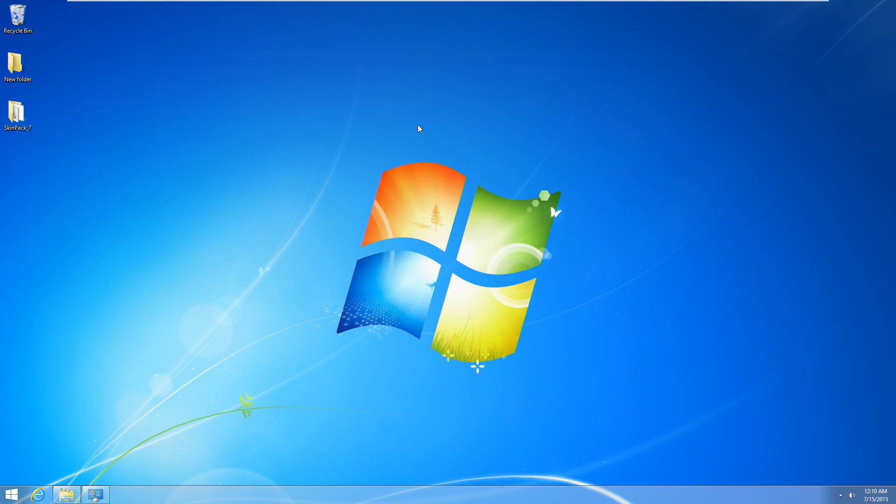
Step: Refresh the desktop and uncheck Show desktop icons to reveal the Windows 7 wallpaper
{"action": "right_click", "coordinate": [419, 128]}
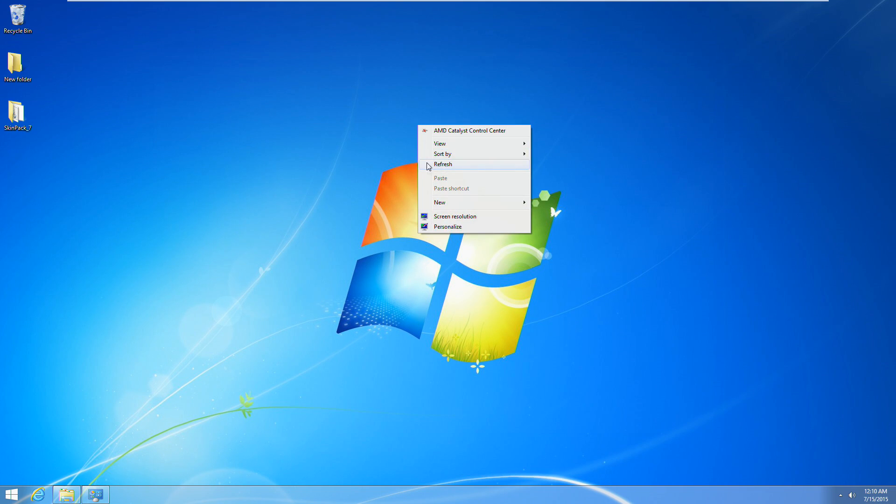
{"action": "left_click", "coordinate": [443, 165]}
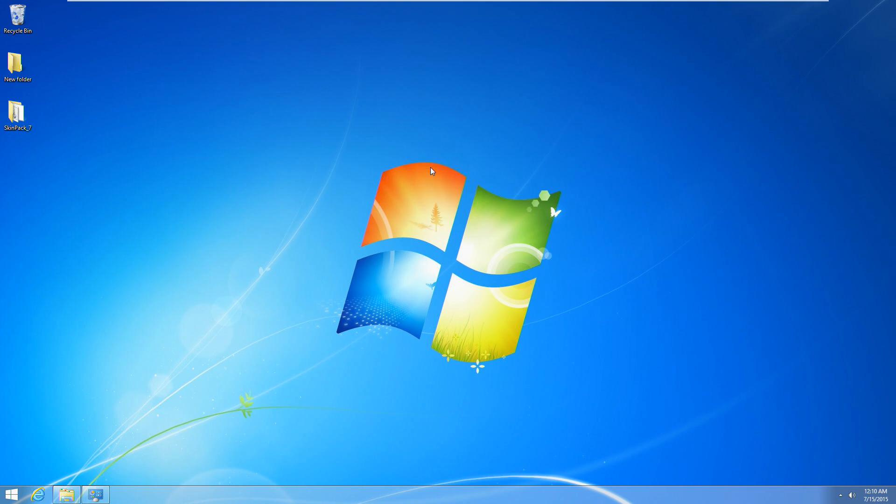
{"action": "right_click", "coordinate": [431, 172]}
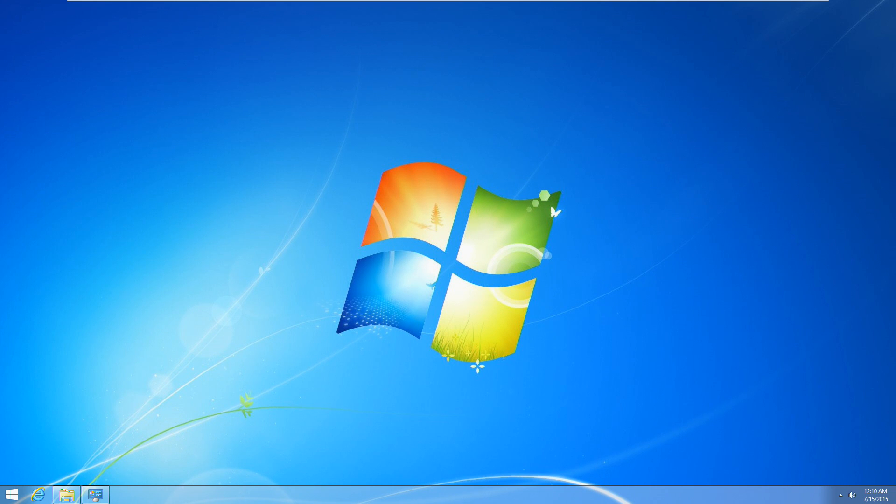
{"action": "mouse_move", "coordinate": [268, 313]}
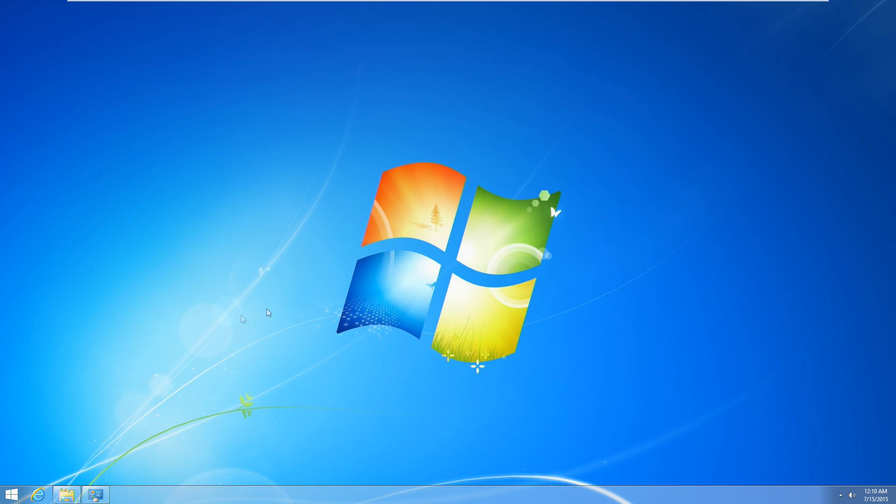
{"action": "mouse_move", "coordinate": [314, 340]}
{"action": "type", "text": "contr"}
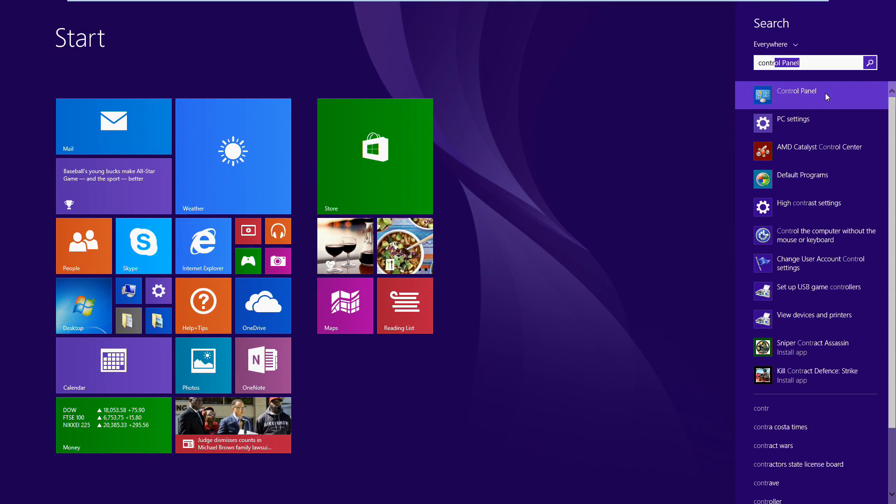
Step: Launch Control Panel from the 'control panel' Start screen search results
{"action": "left_click", "coordinate": [796, 90]}
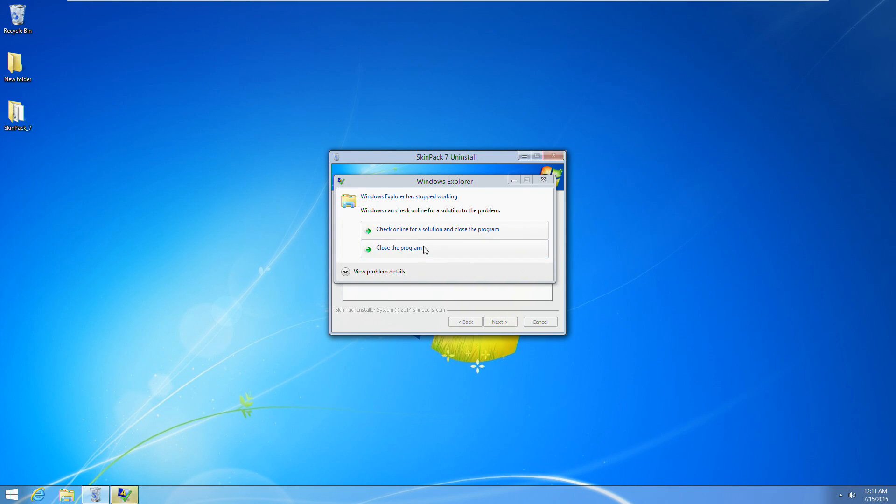
Step: Choose 'Close the program' for the crashed Windows Explorer so the default look returns
{"action": "left_click", "coordinate": [395, 247]}
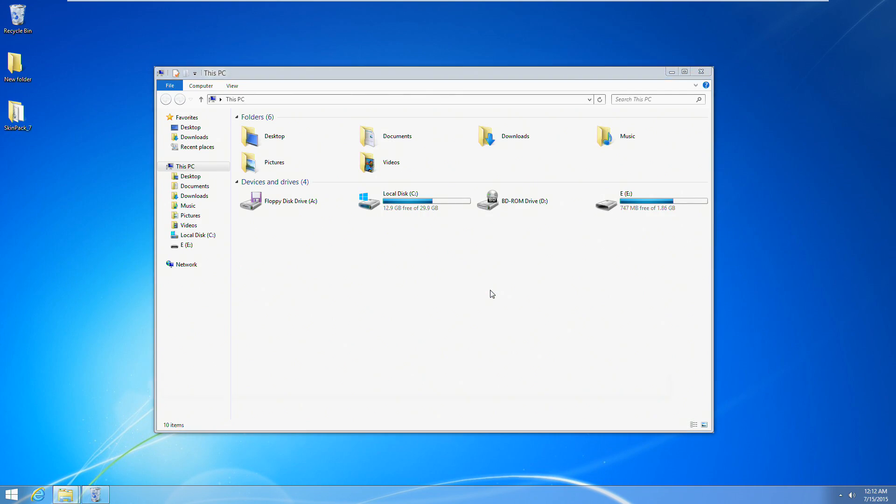